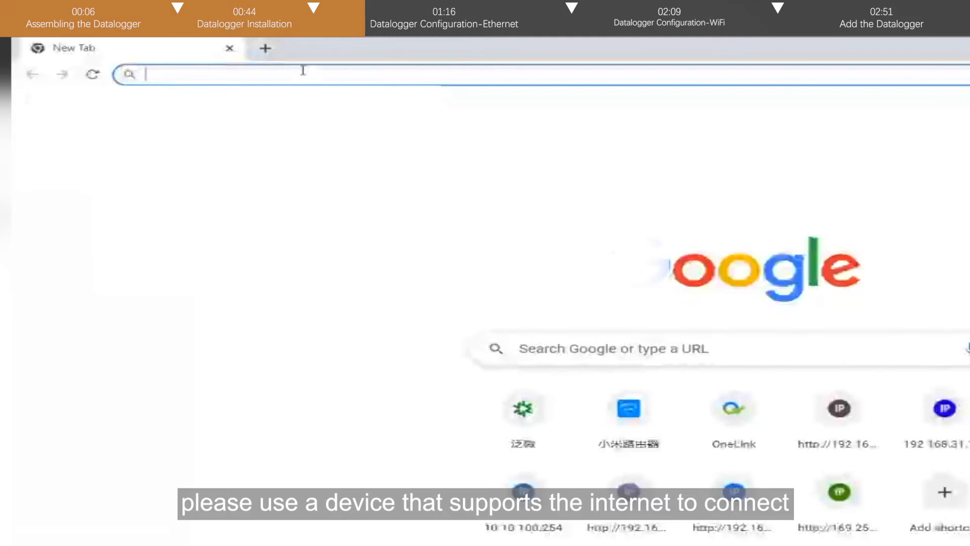
- Load the datalogger configuration page at 10.10.100.254 in Chrome
type("192.168.31.1")
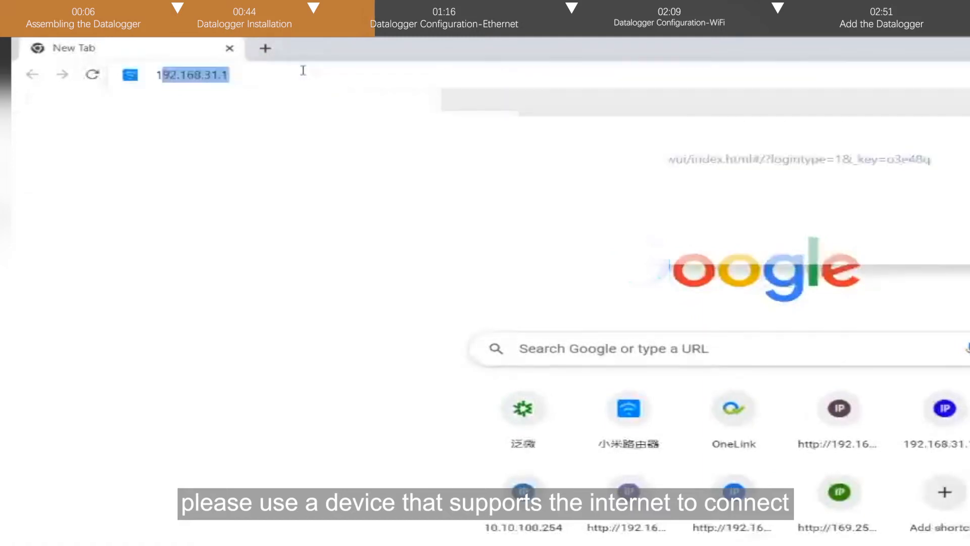
type("10.10.100.254")
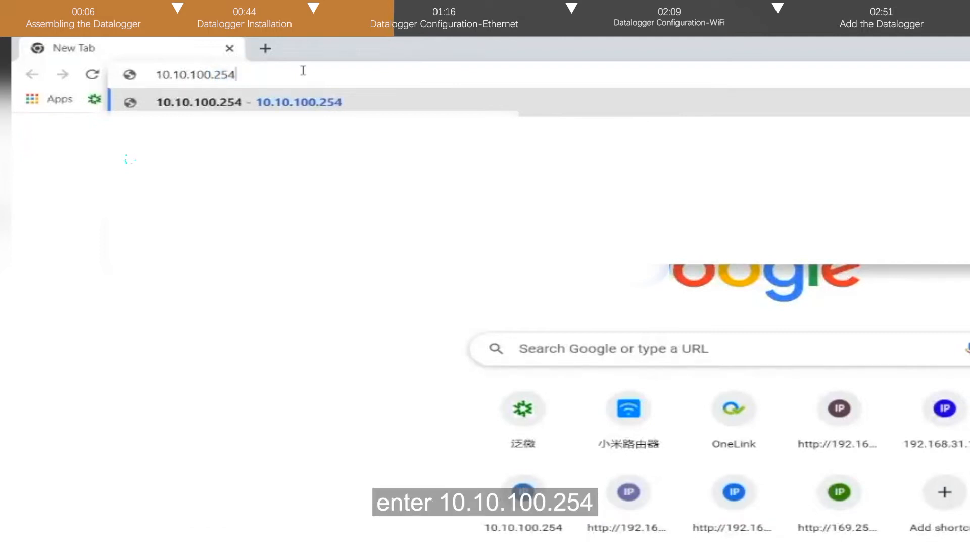
key("Return")
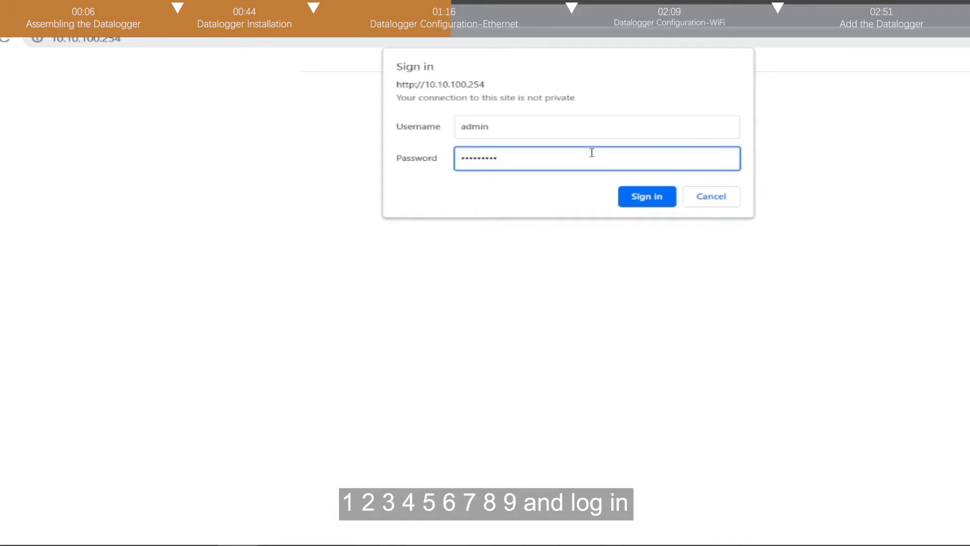
- Sign in as admin and go to the WAN port settings
left_click(647, 196)
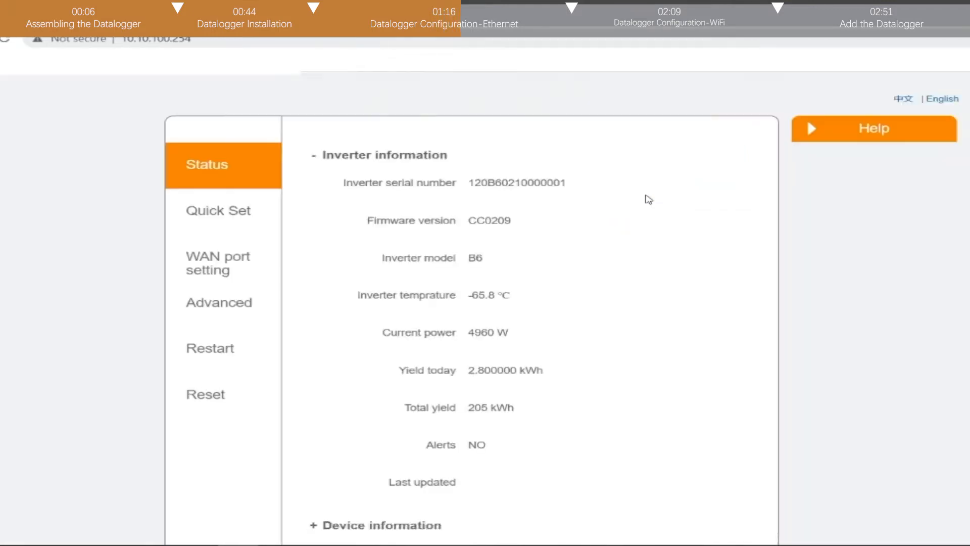
scroll("down", 3)
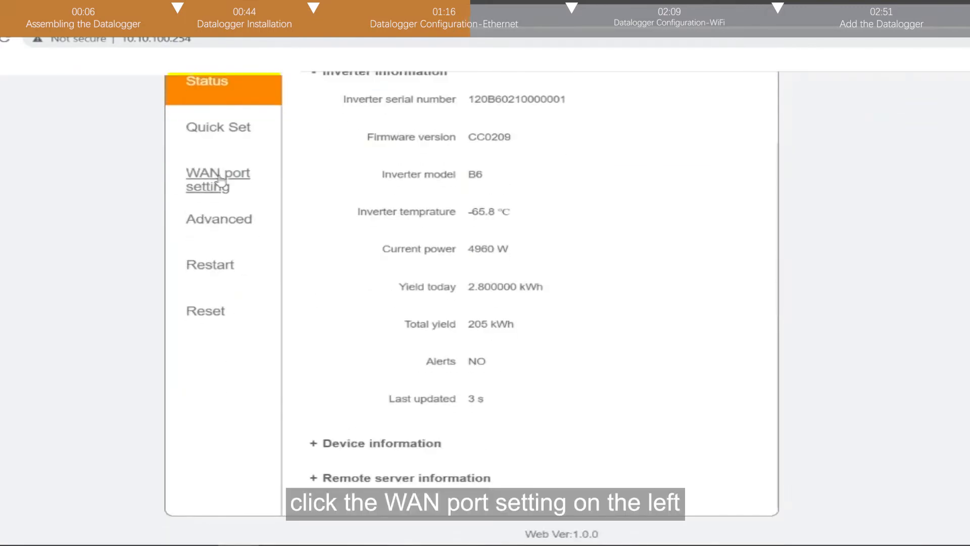
left_click(218, 179)
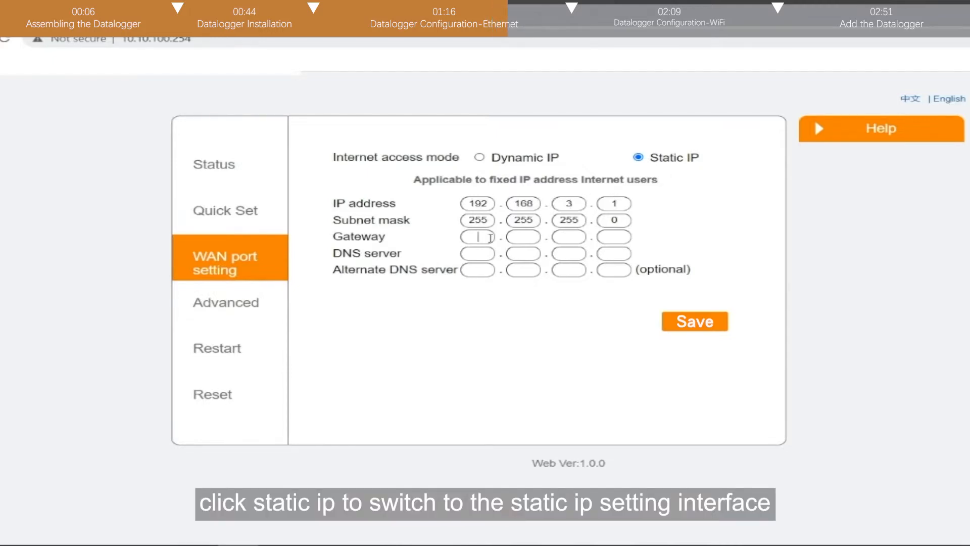
- Save static IP 192.168.3.1, mask 255.255.255.0, gateway 192.168.3.2 and the DNS server
type("192")
left_click(524, 237)
type("168")
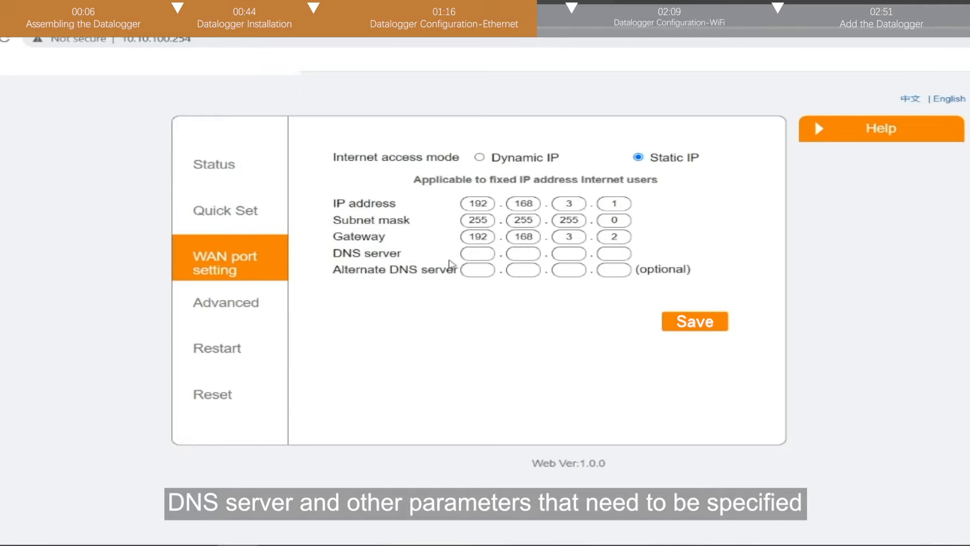
type("212")
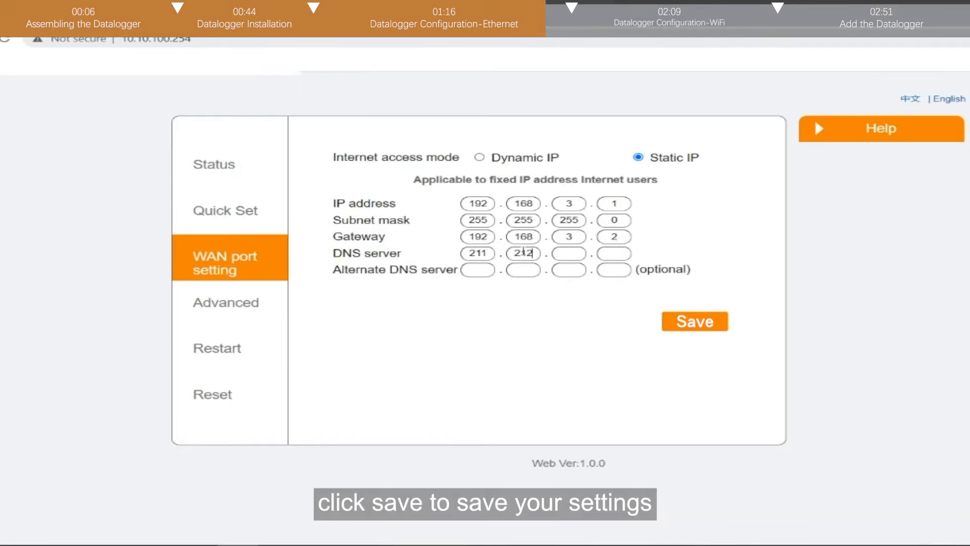
left_click(694, 321)
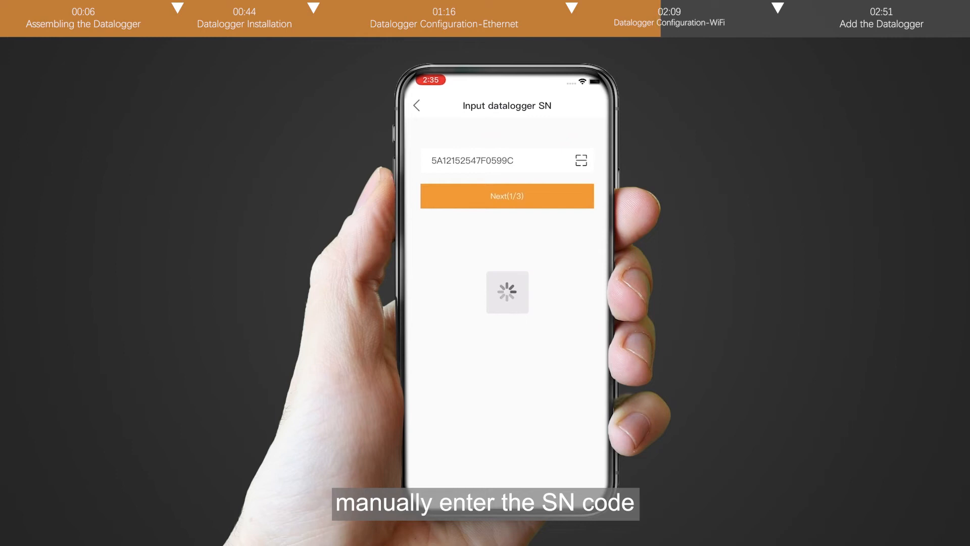
left_click(507, 195)
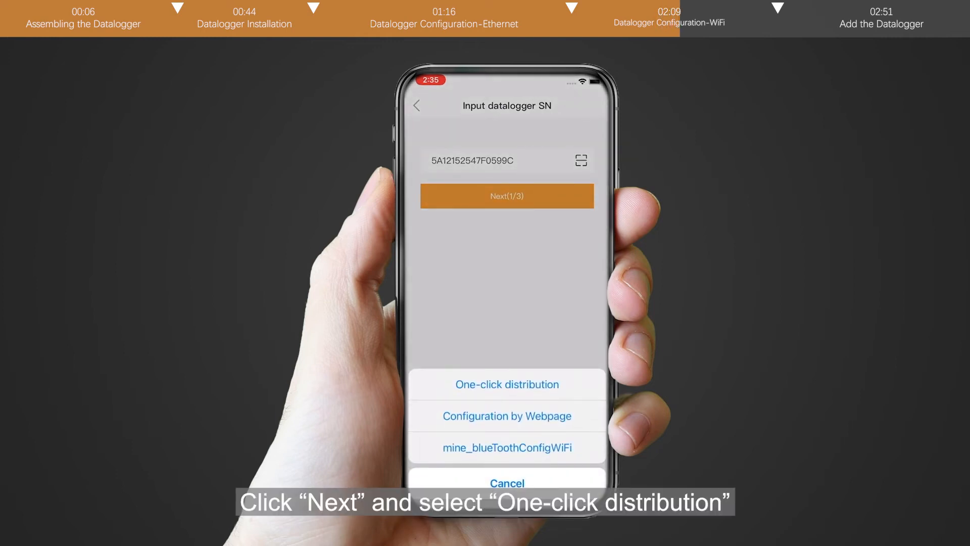
left_click(506, 384)
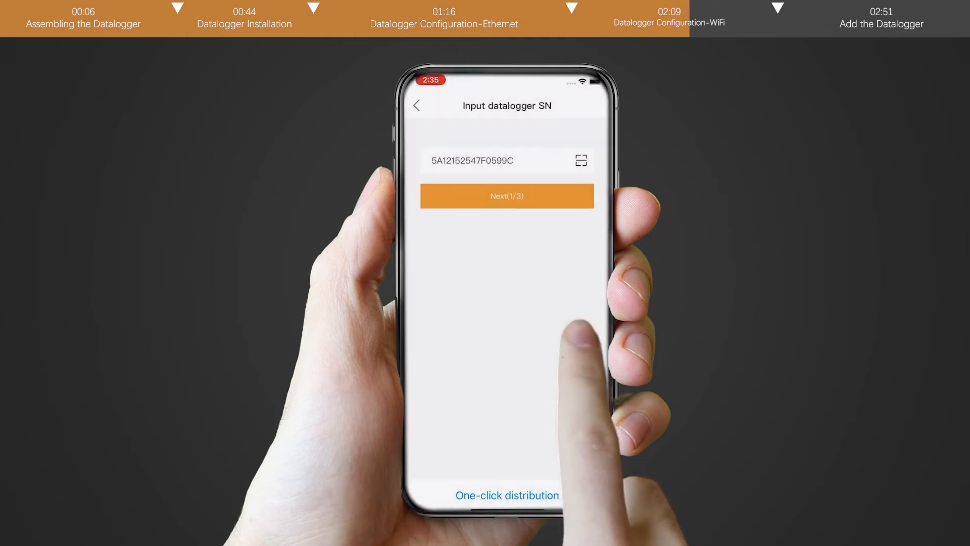
- Enter the ck01 Wi-Fi password and confirm the datalogger lights are flashing
left_click(506, 195)
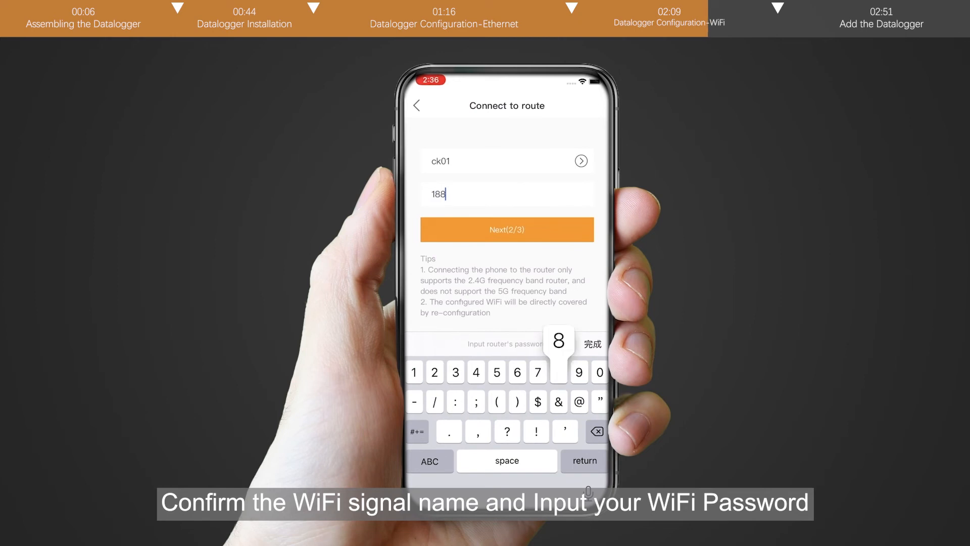
left_click(506, 229)
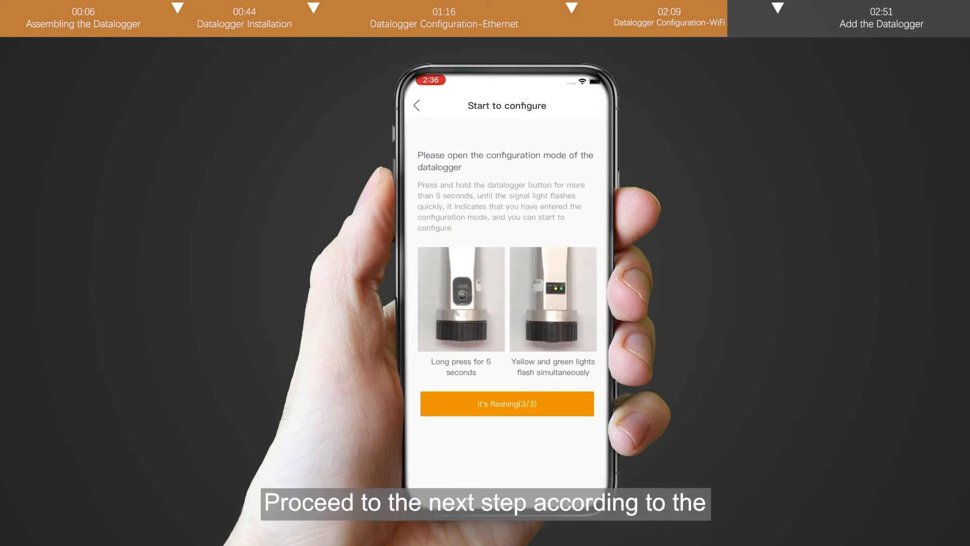
left_click(507, 403)
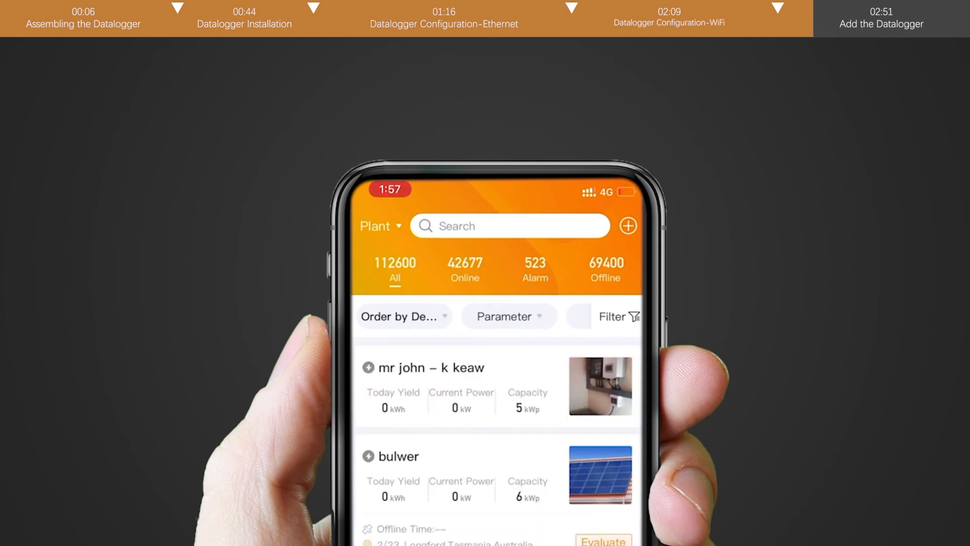
- Create a residential plant named test with 5 kWp capacity in ningbo ginlong
left_click(605, 268)
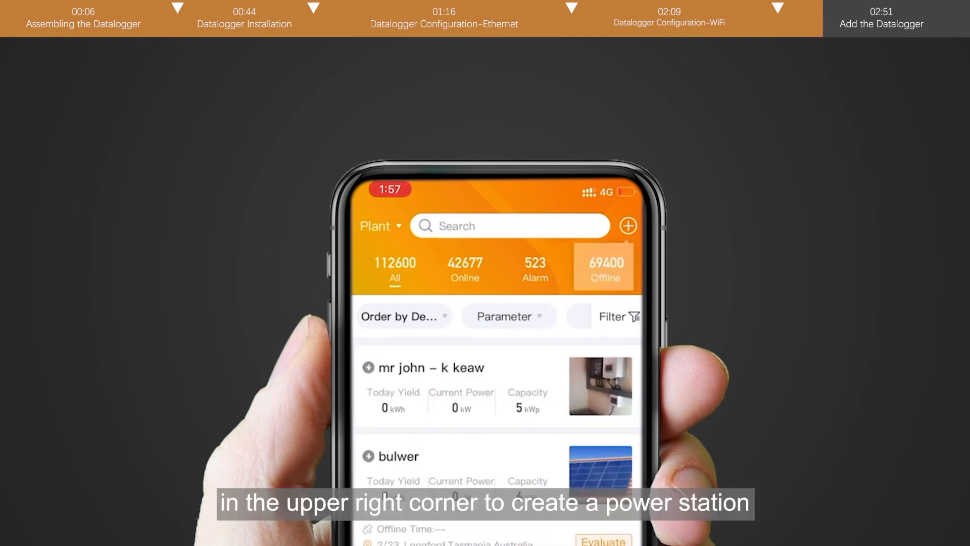
left_click(628, 226)
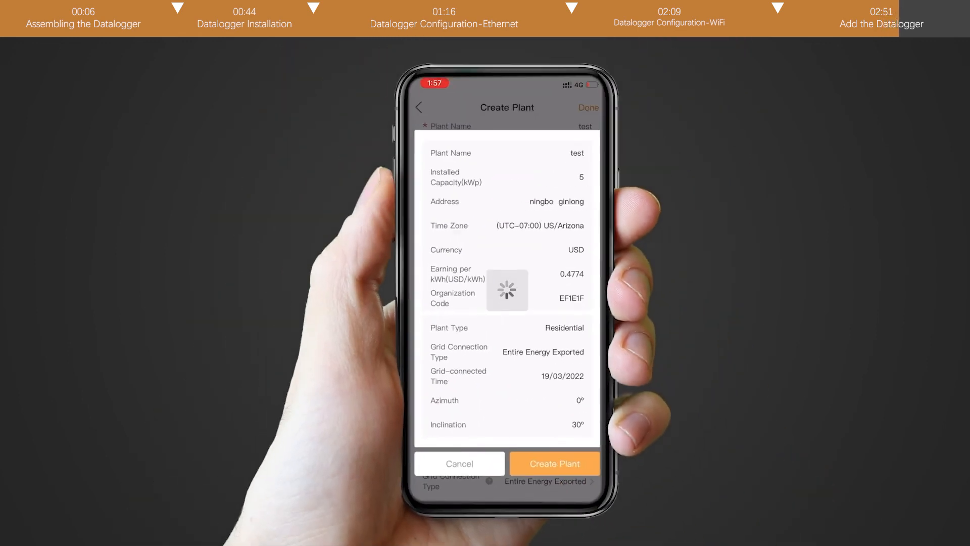
left_click(554, 463)
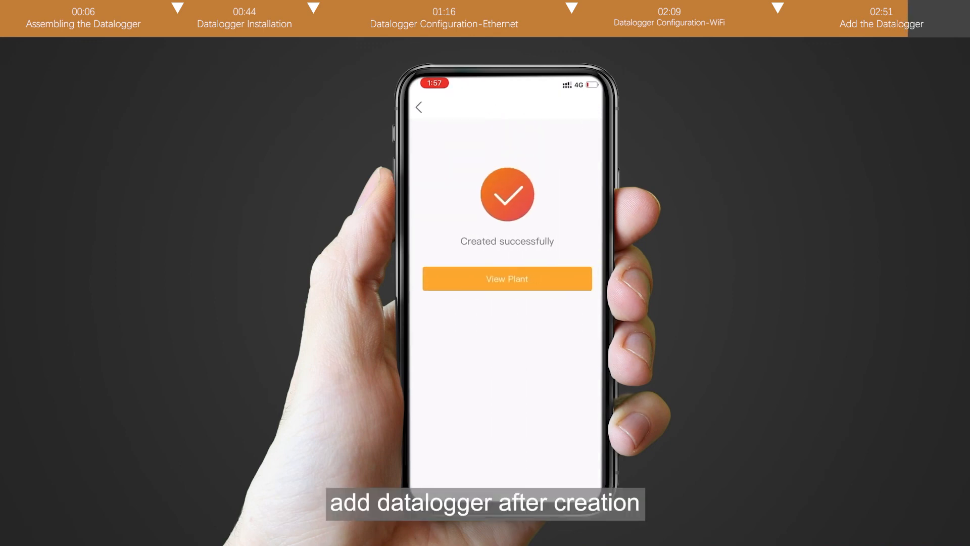
- Add datalogger SN 7A121C2961C019B4 to the test plant and submit it for binding
left_click(506, 279)
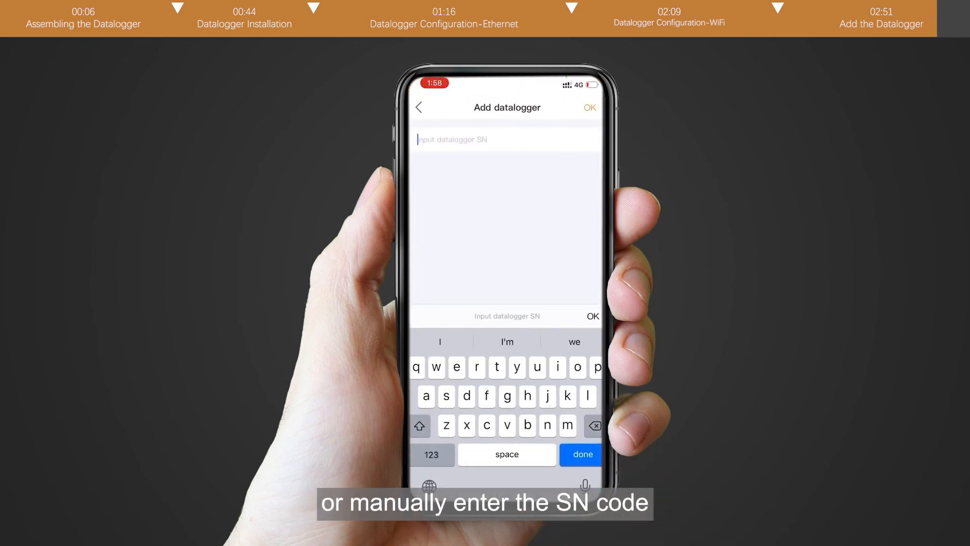
type("7A121C2961C019B4")
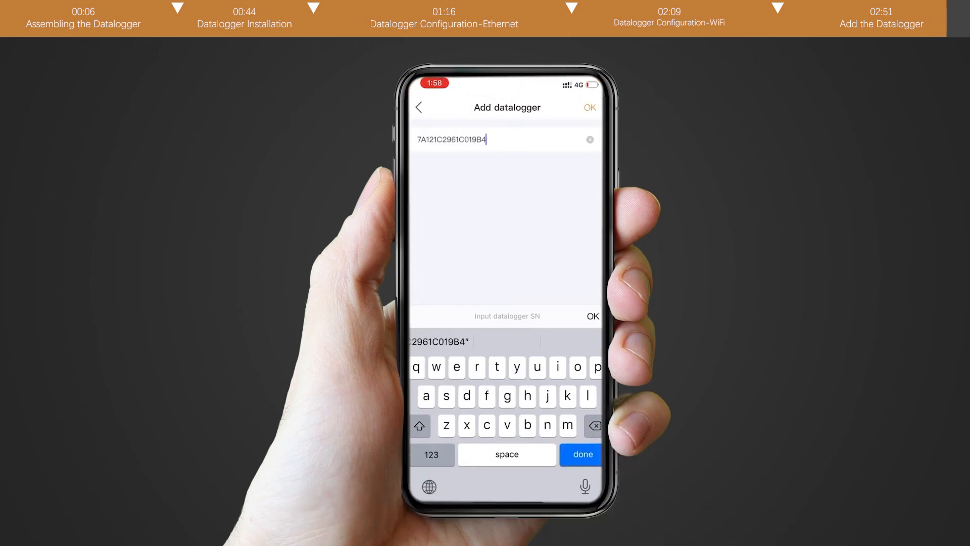
left_click(580, 453)
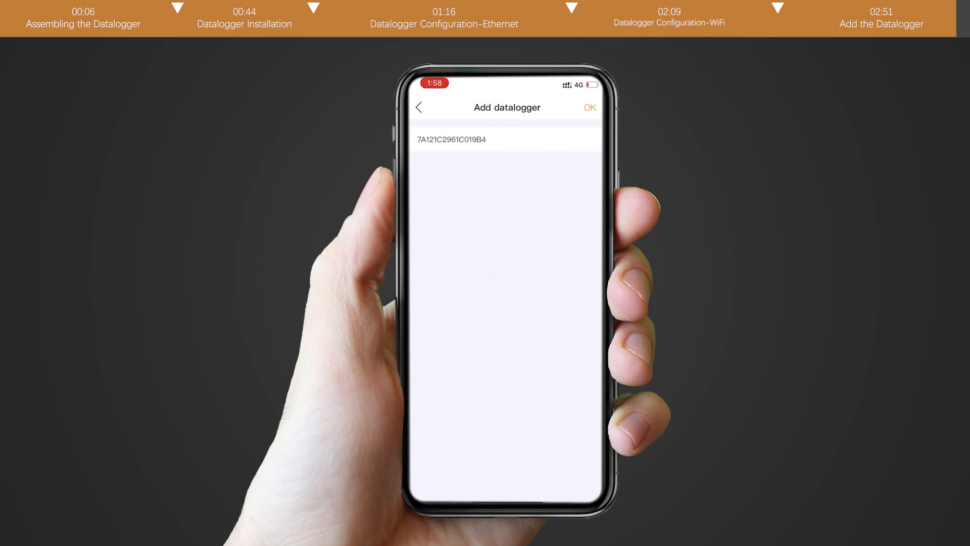
left_click(588, 107)
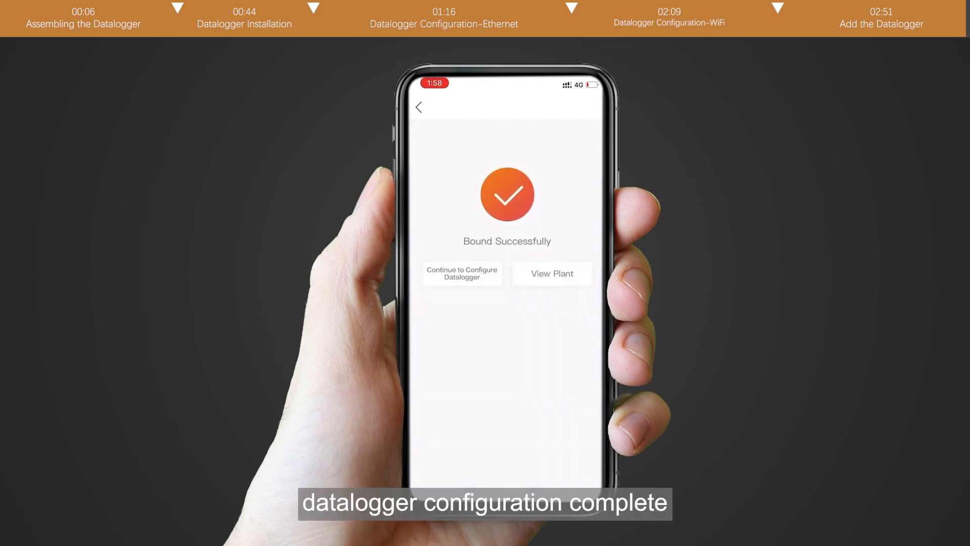